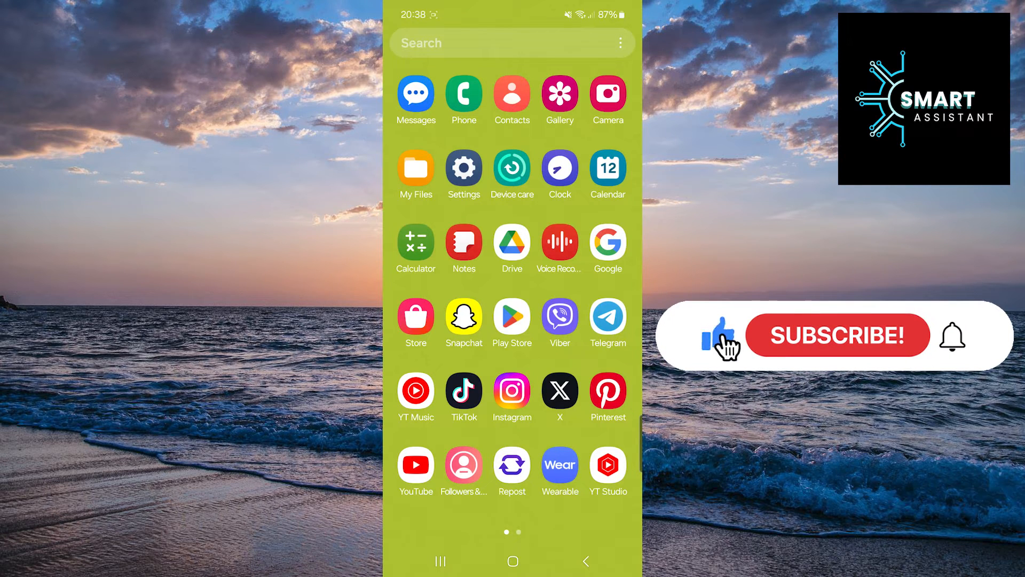
Step: Launch the Instagram app from the Android app drawer
{"action": "left_click", "coordinate": [837, 335]}
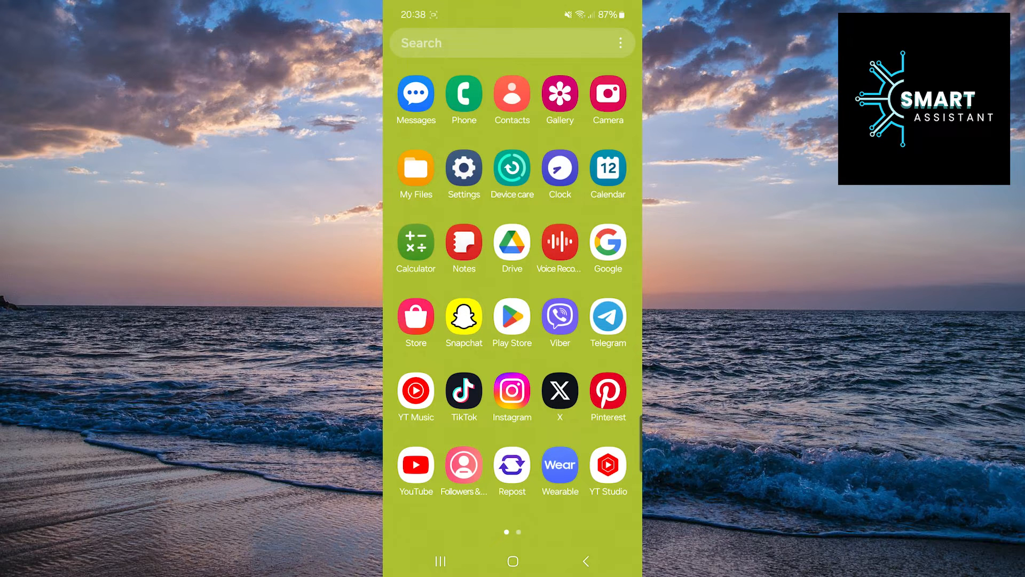
{"action": "left_click", "coordinate": [513, 393]}
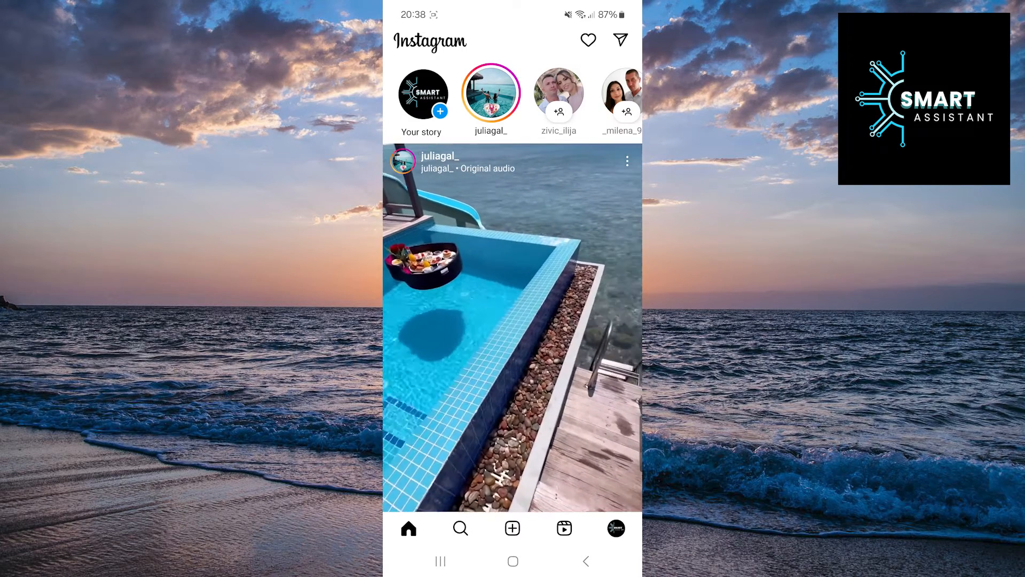
Step: Open Direct Messages and enter the Delta Detailing conversation
{"action": "left_click", "coordinate": [620, 40]}
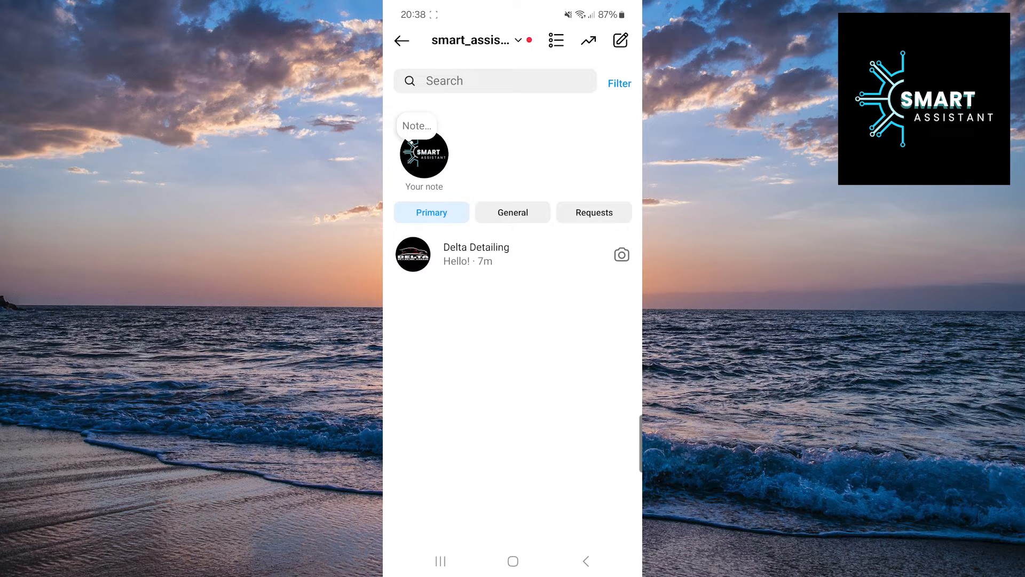
{"action": "left_click", "coordinate": [476, 253]}
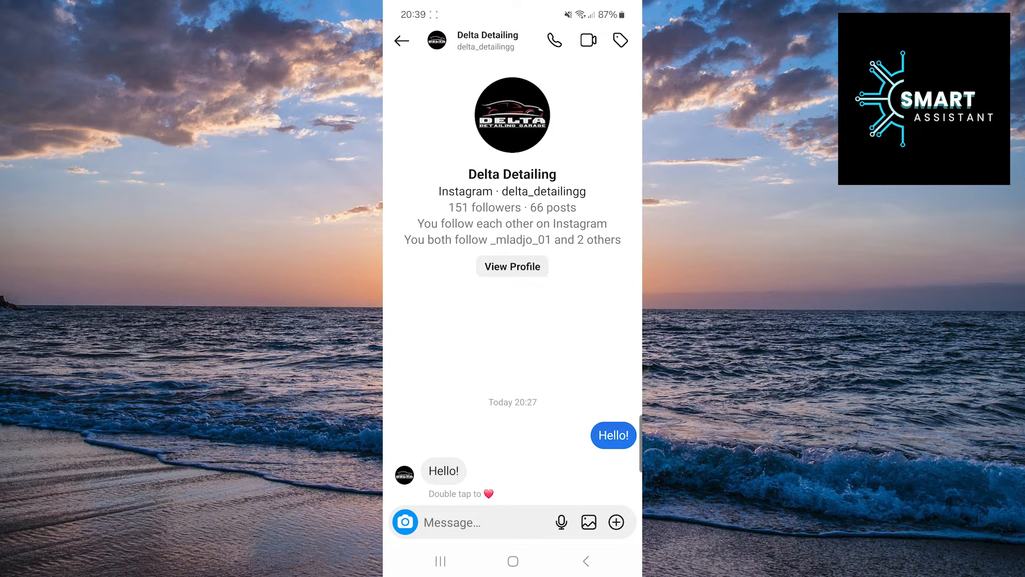
{"action": "mouse_move", "coordinate": [517, 111]}
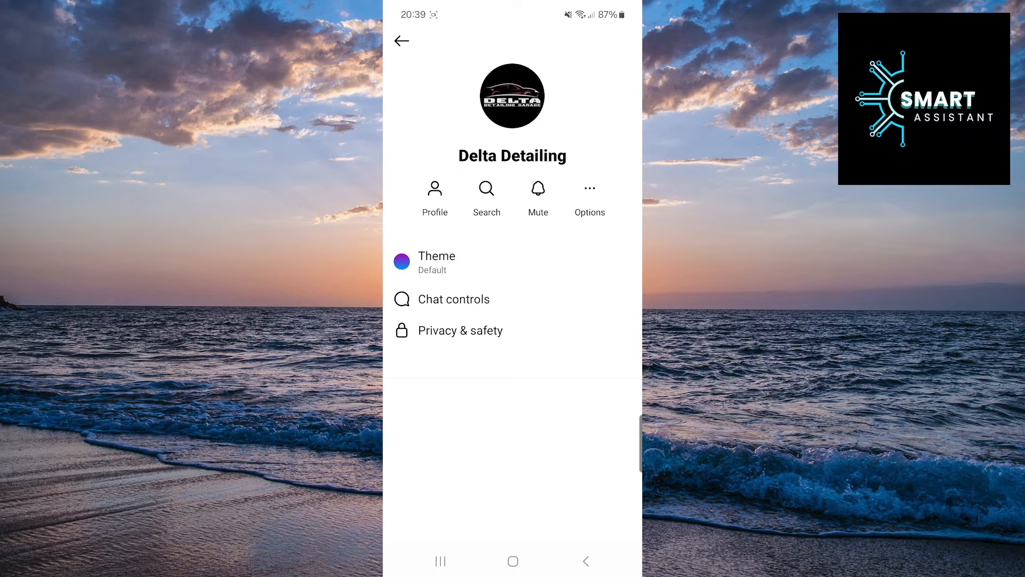
Step: Turn off the Typing indicator in the Delta Detailing chat's Privacy & safety settings
{"action": "left_click", "coordinate": [460, 329]}
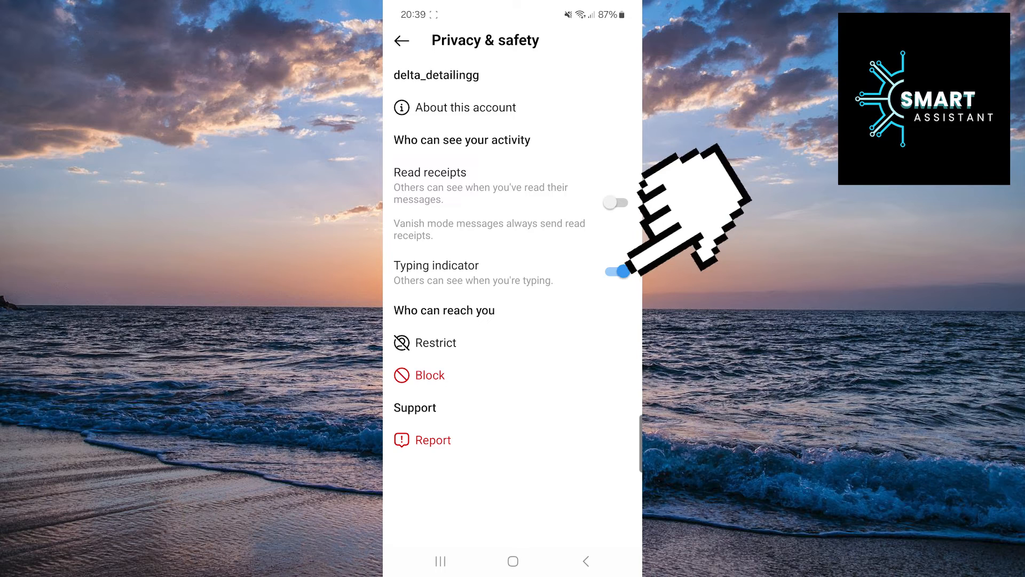
{"action": "left_click", "coordinate": [615, 271]}
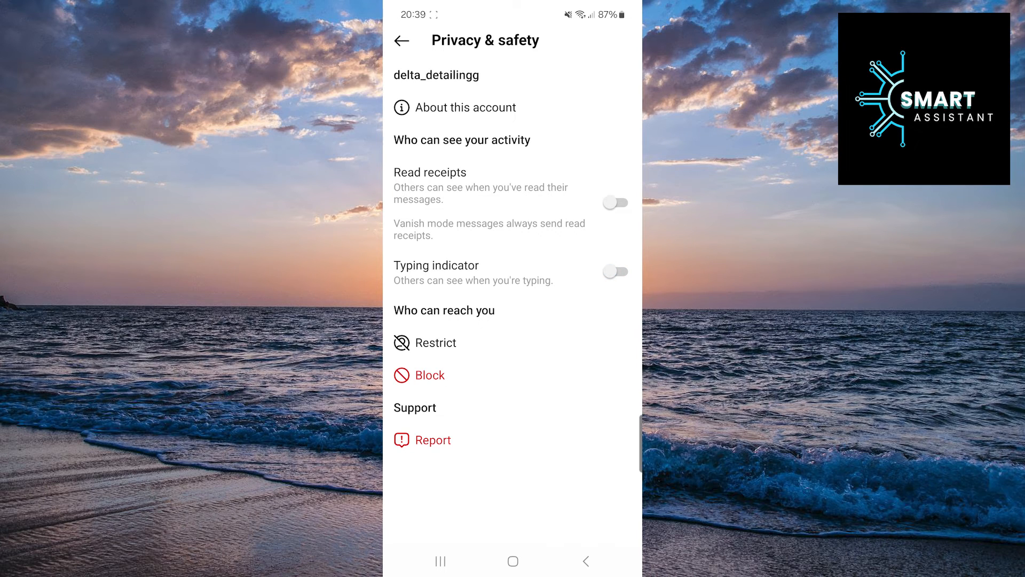